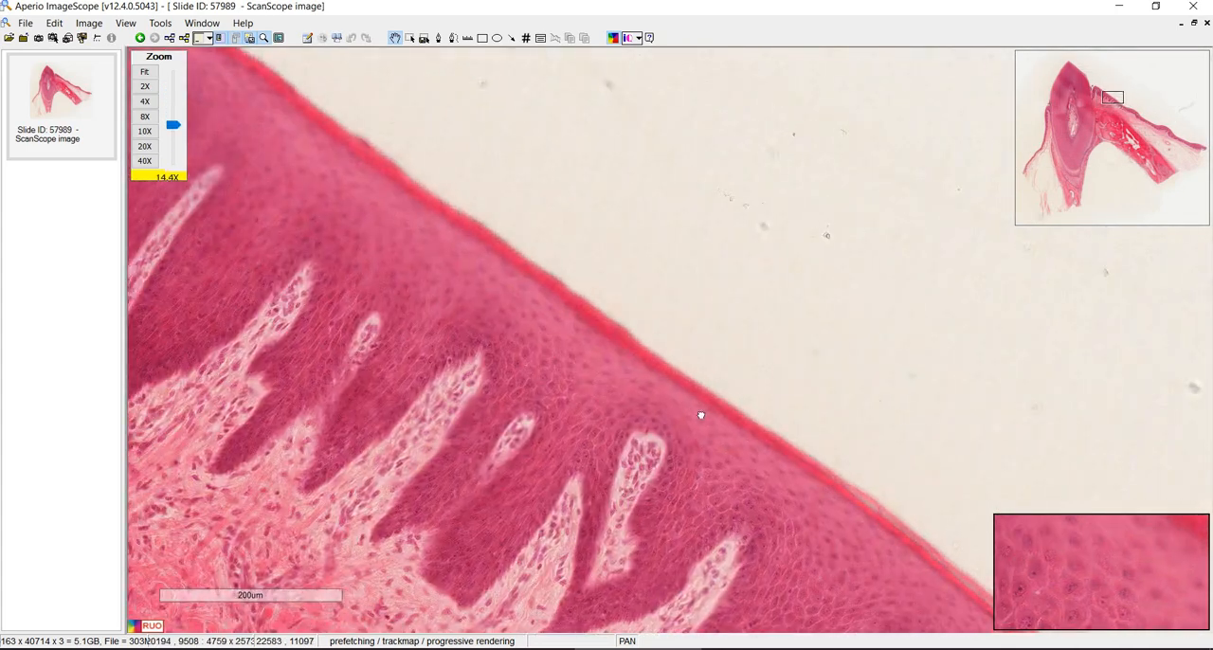
- Pan across the gingival epithelium to a 3.1X view of the tooth and adjacent gum
drag(701, 415, 623, 301)
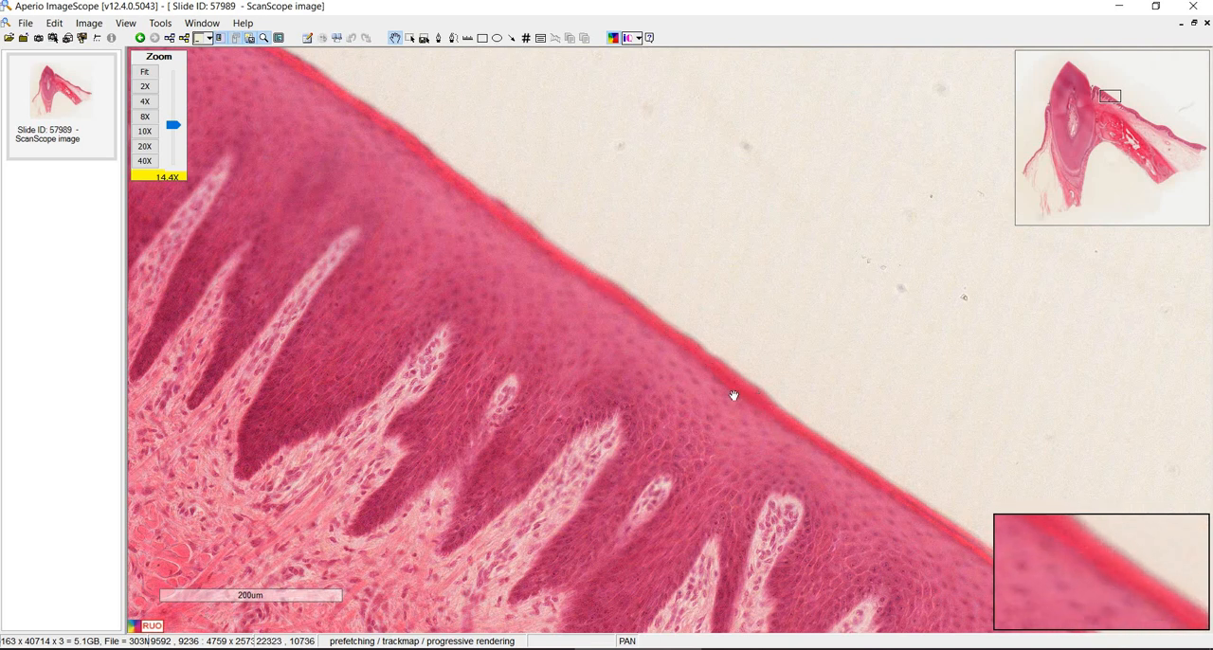
drag(732, 395, 806, 350)
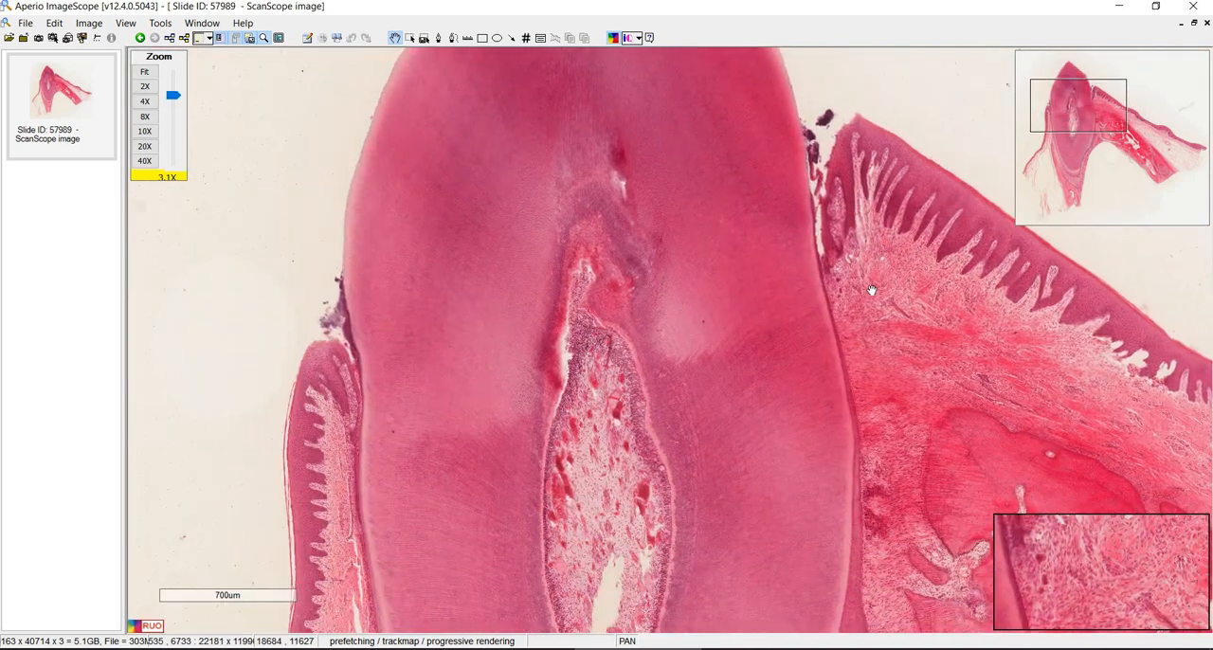
- Pan to the dentin beside the gingiva, then zoom out past the pulp to the whole section at 1.5X
drag(871, 289, 344, 443)
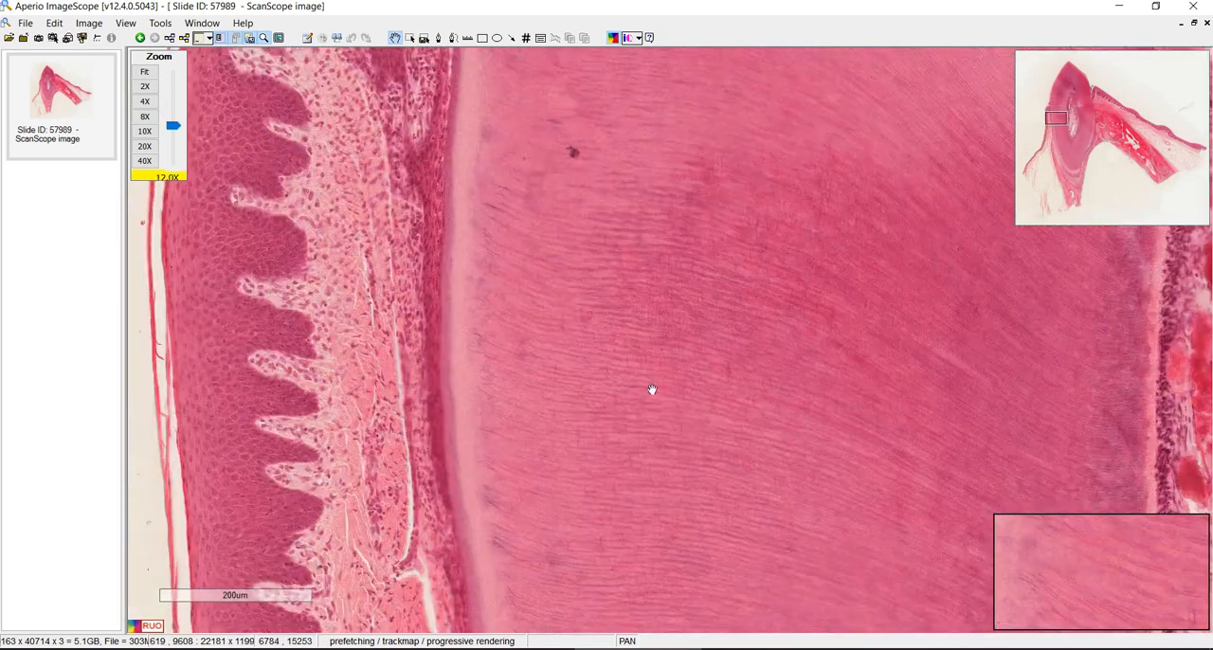
click(145, 161)
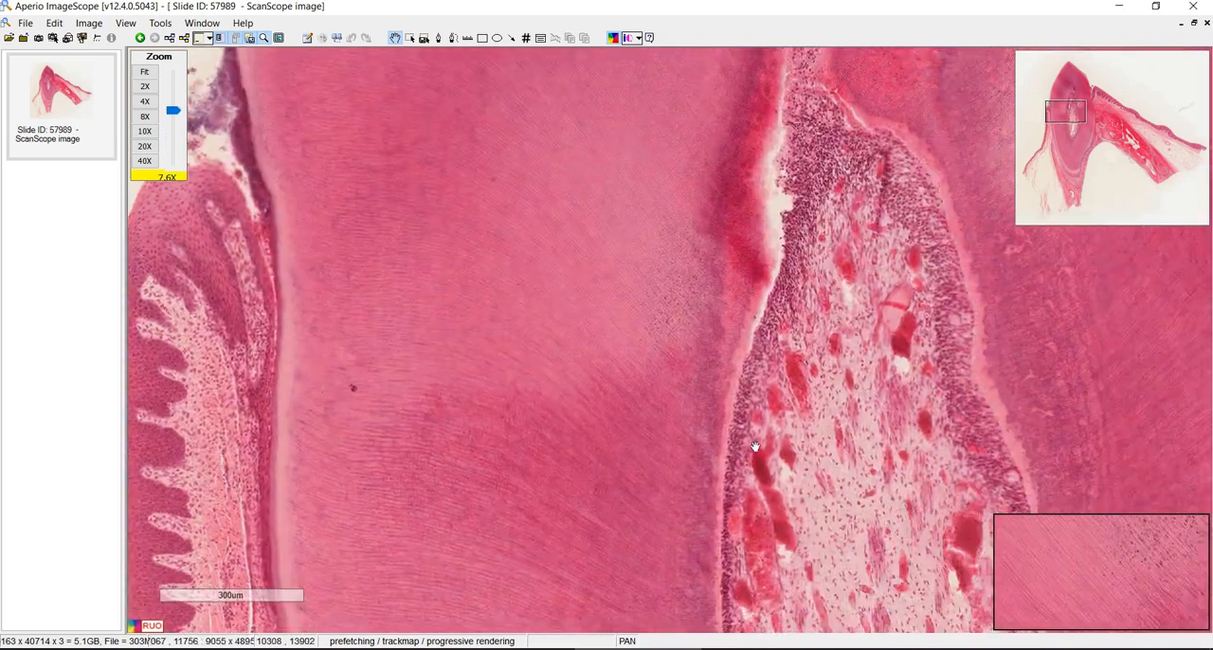
click(151, 87)
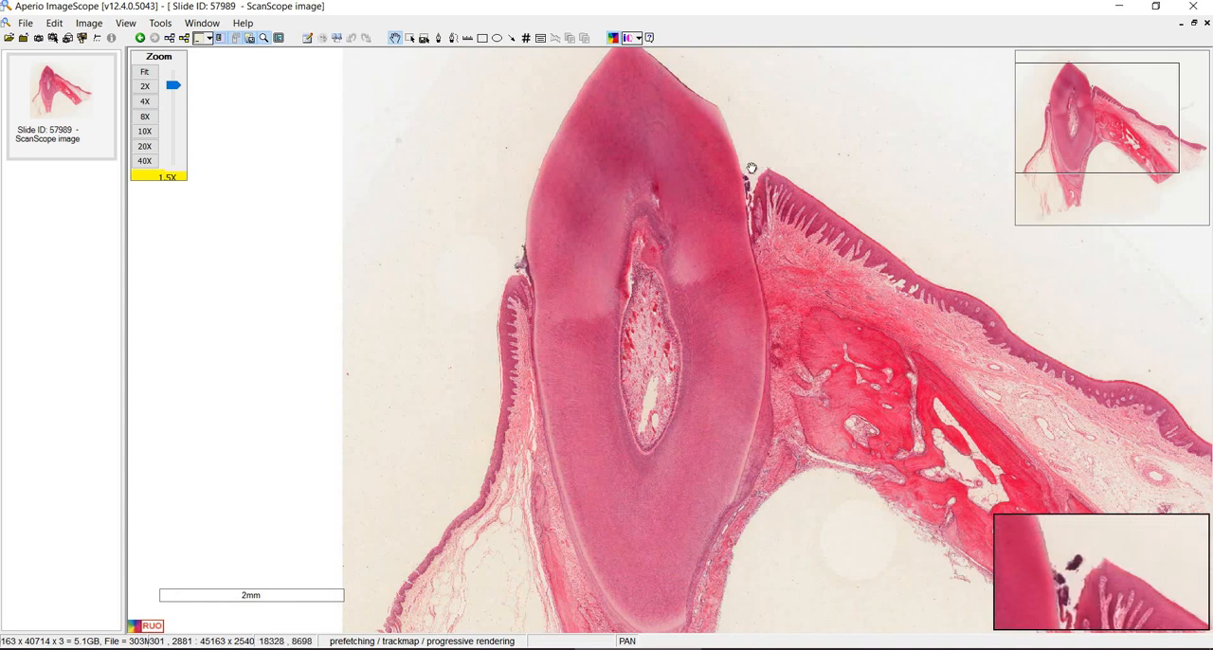
drag(750, 168, 750, 199)
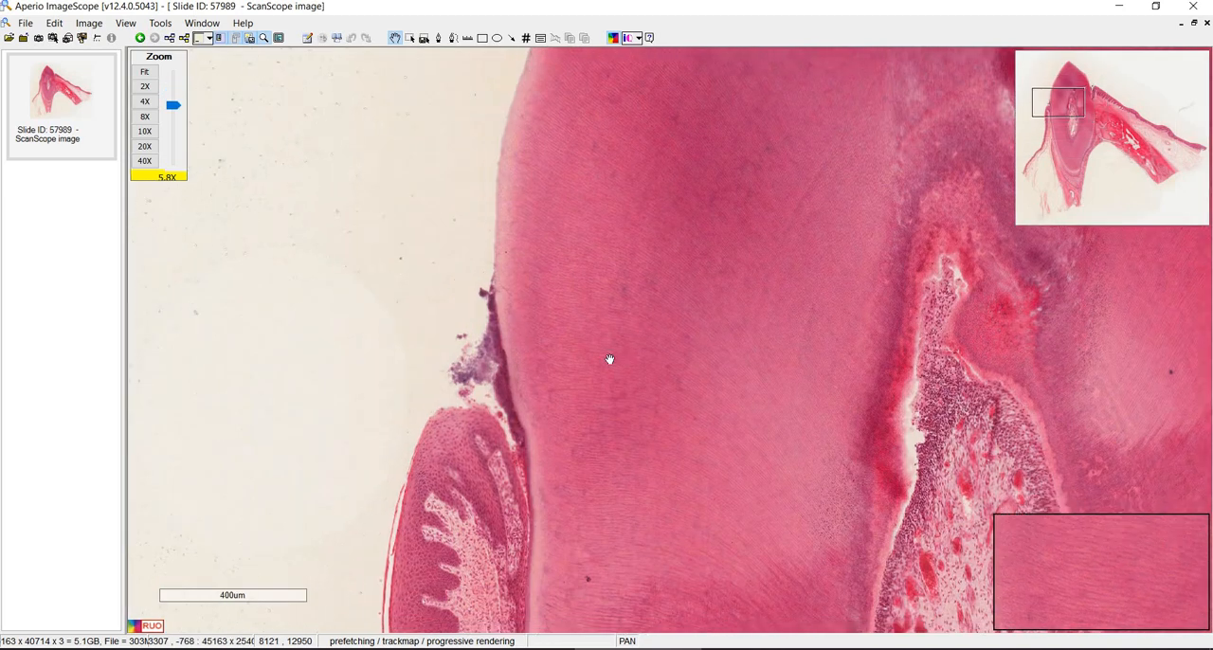
drag(610, 358, 529, 385)
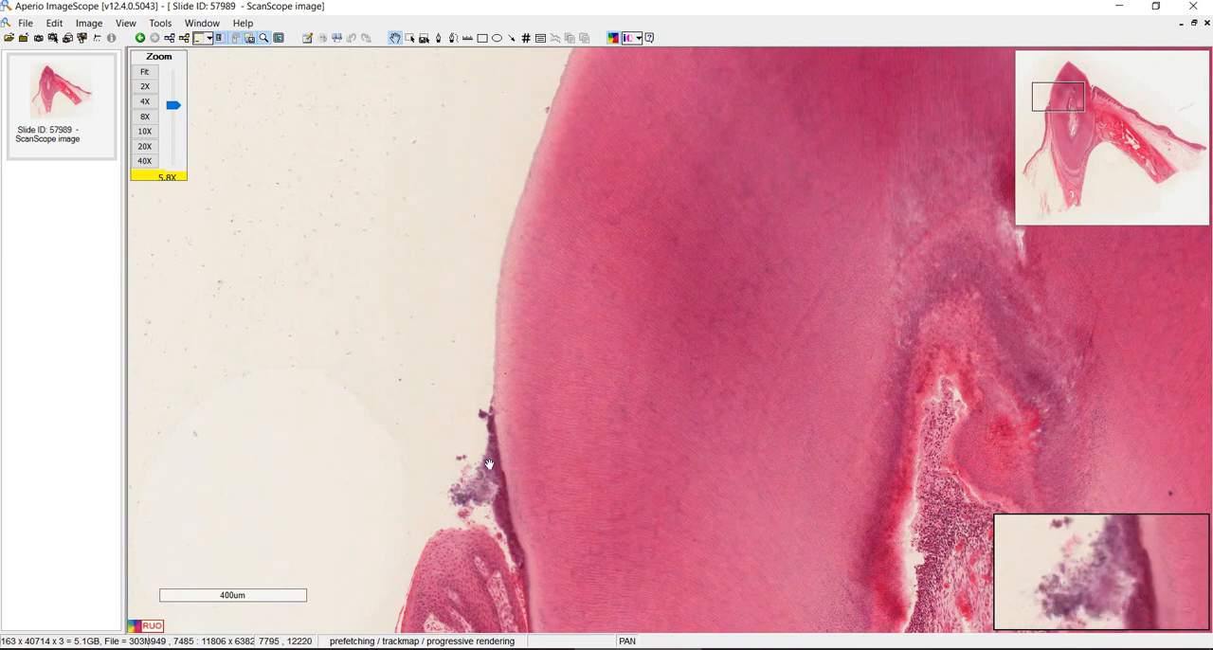
click(150, 87)
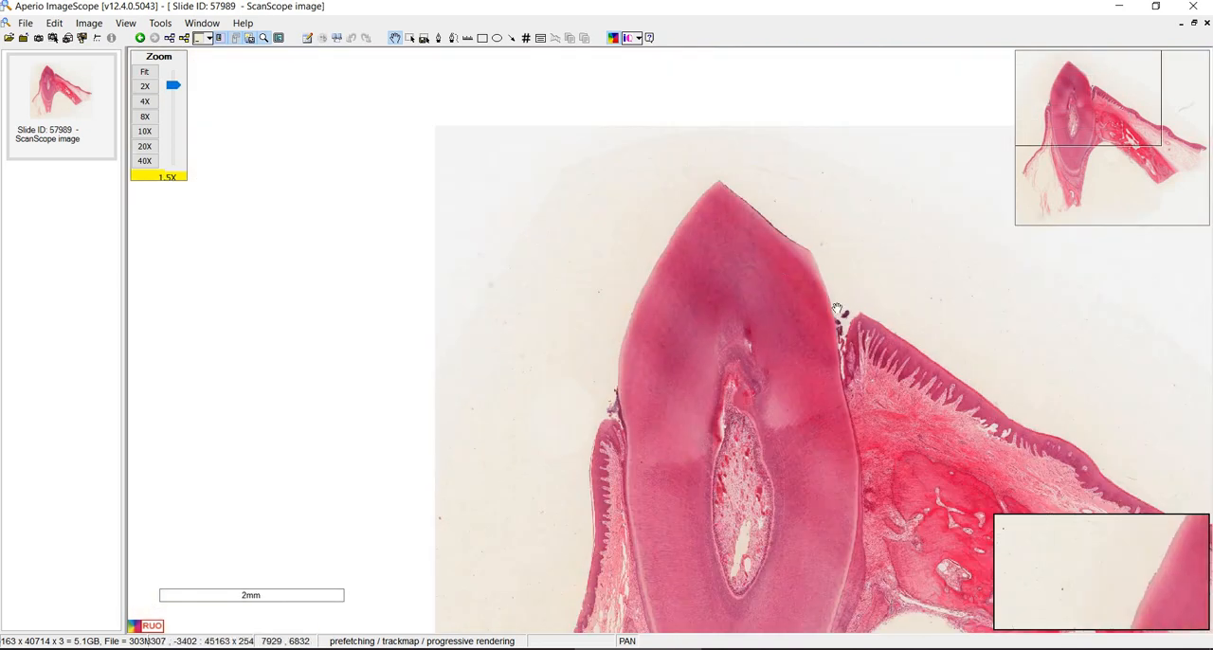
- Centre the pulp chamber and view its cells and vessels at 9.6X
drag(836, 311, 605, 387)
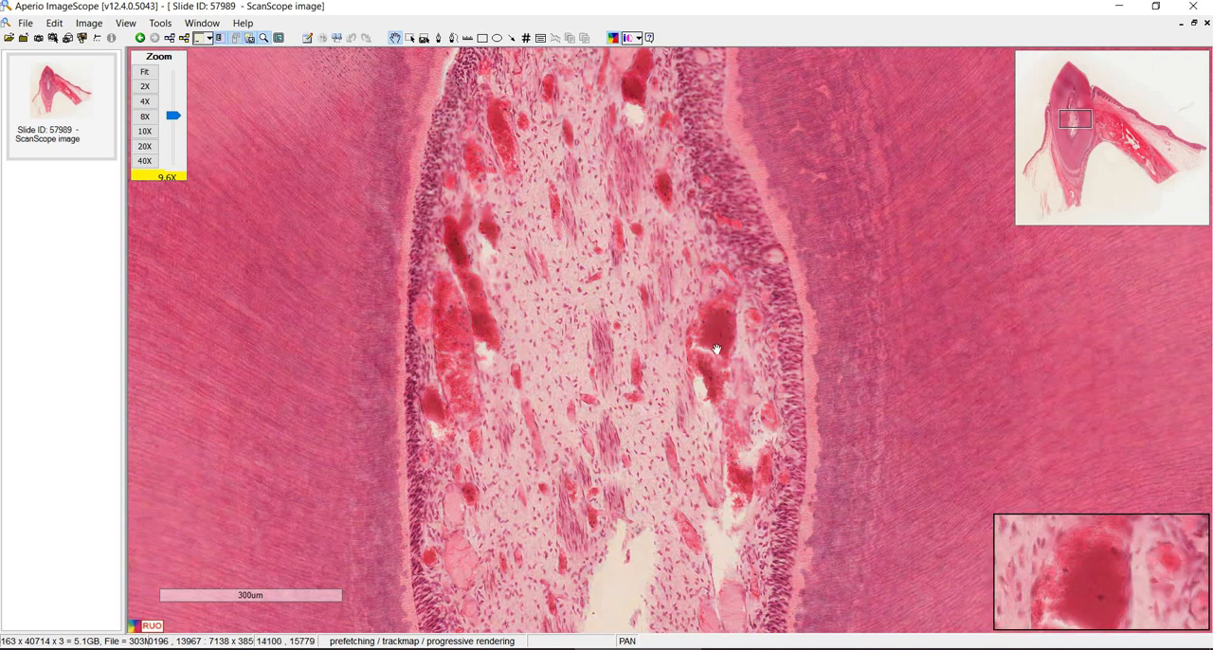
- Pan from the pulp border onto the dentin tubules and dentin-pulp boundary at 14.4X
drag(715, 351, 647, 333)
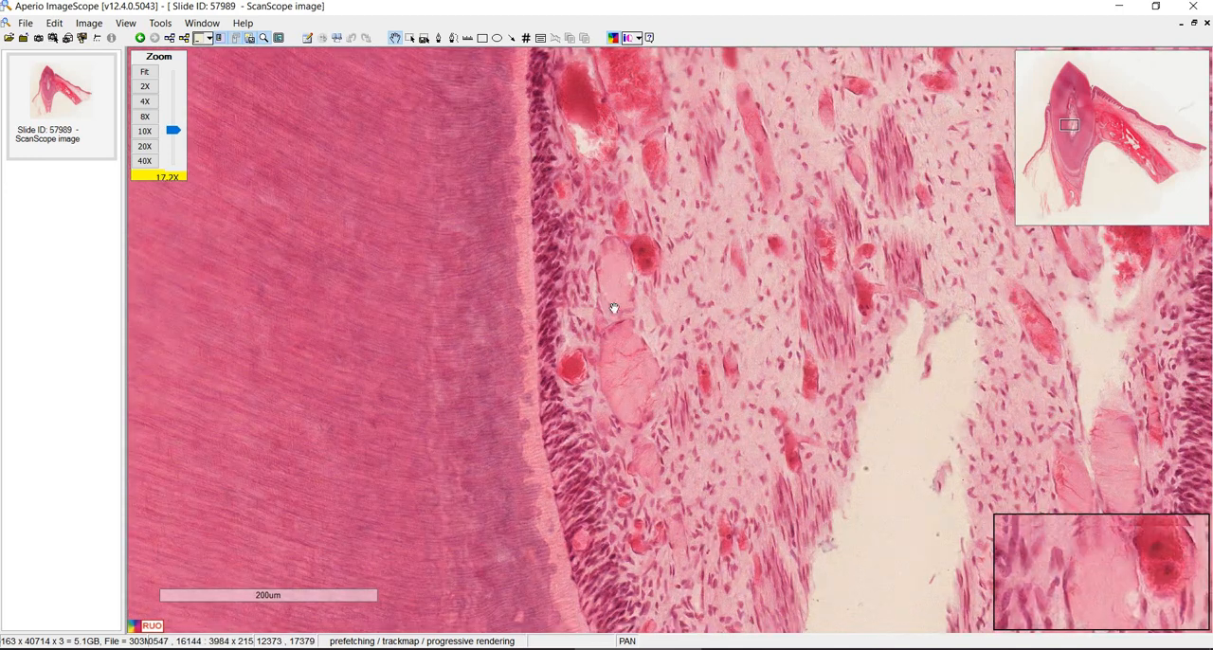
drag(613, 309, 728, 312)
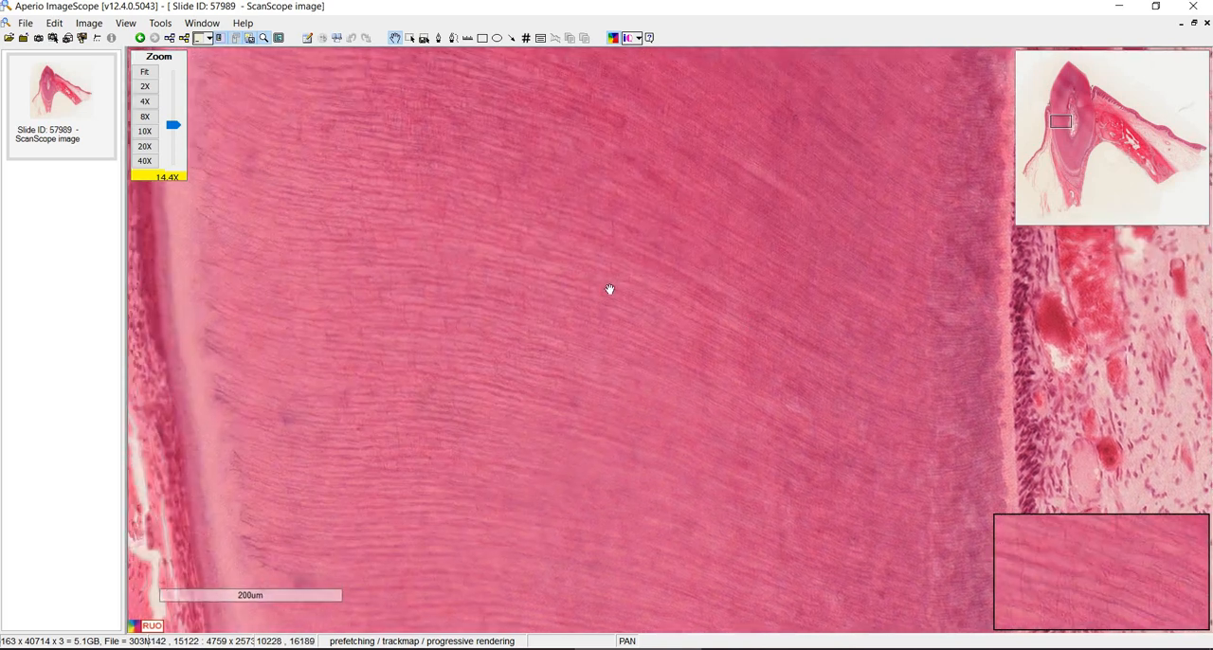
drag(609, 289, 561, 208)
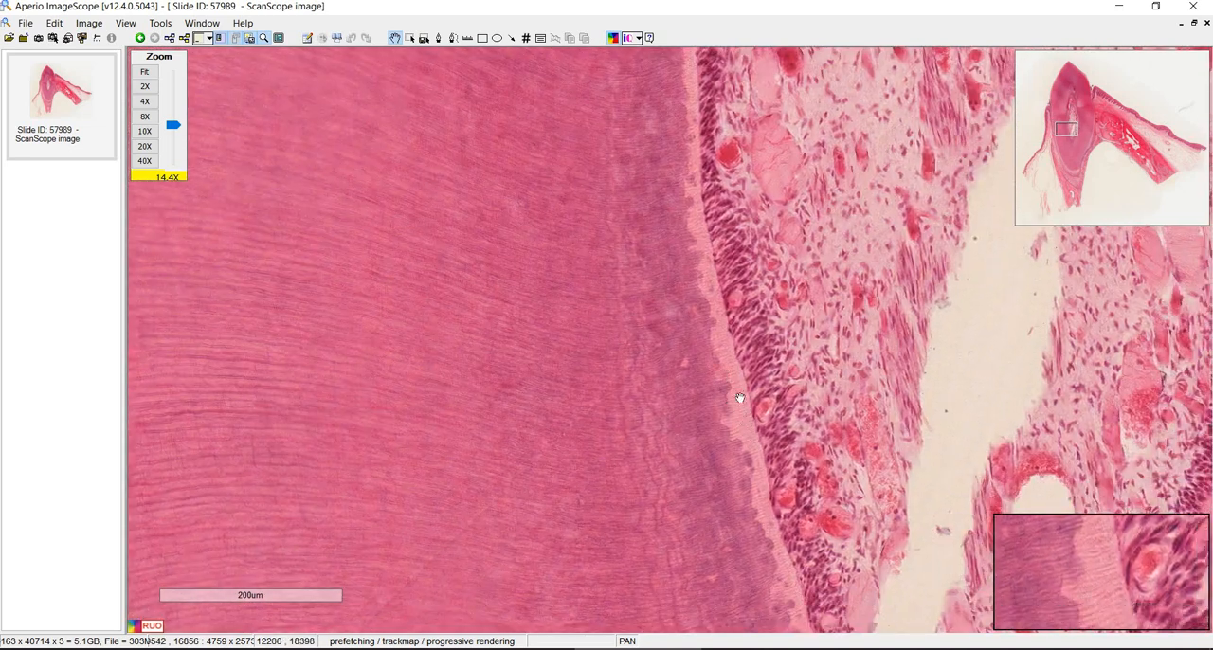
- Pan across the dentin and gingiva, down the root to cementum, ligament and bone
drag(740, 397, 499, 302)
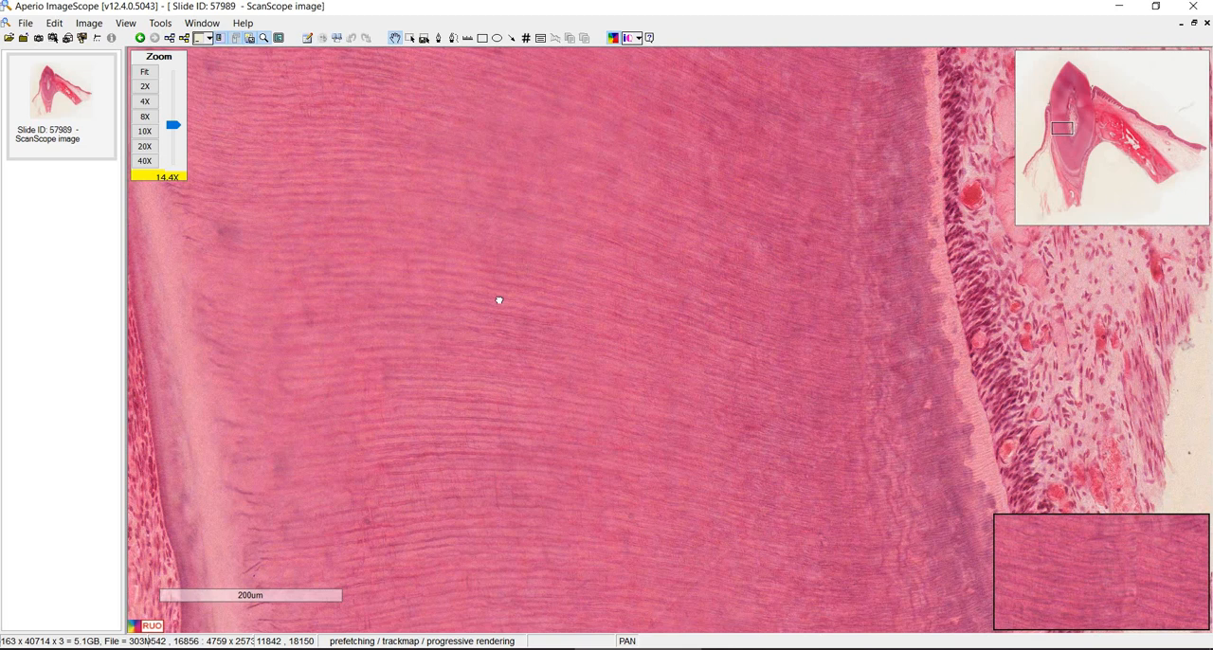
drag(500, 301, 529, 352)
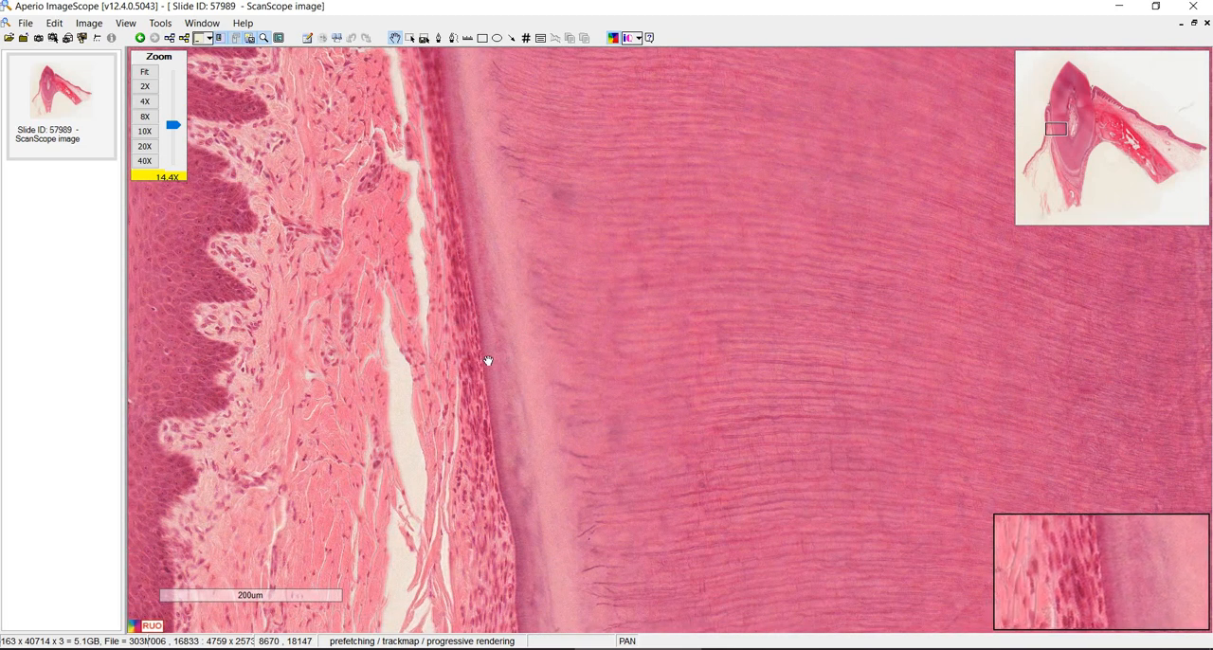
drag(488, 360, 521, 473)
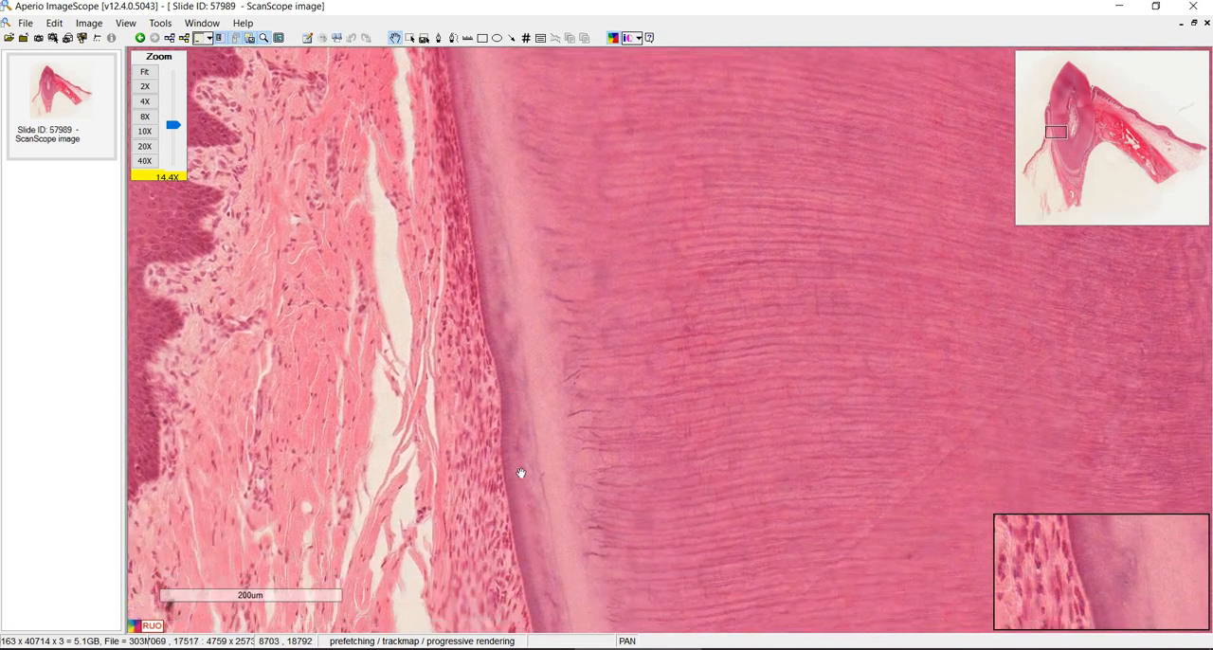
drag(520, 473, 553, 434)
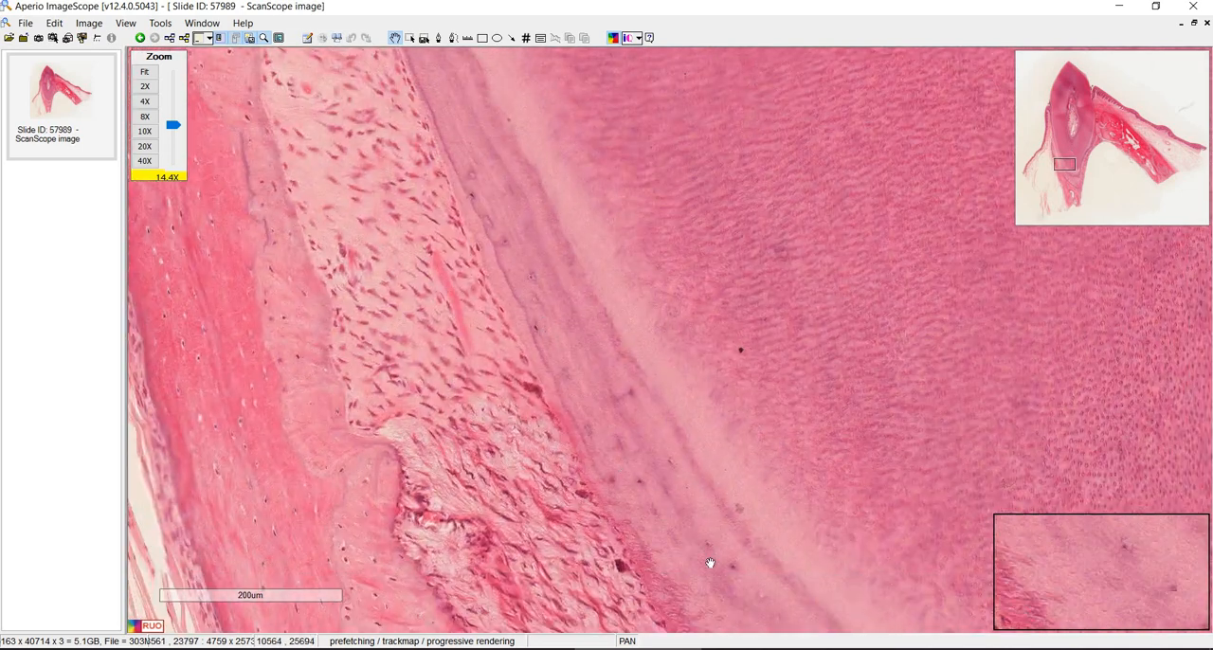
- Pan along the periodontal ligament and bone, then onto dentin tubules at 31.2X
drag(709, 564, 491, 240)
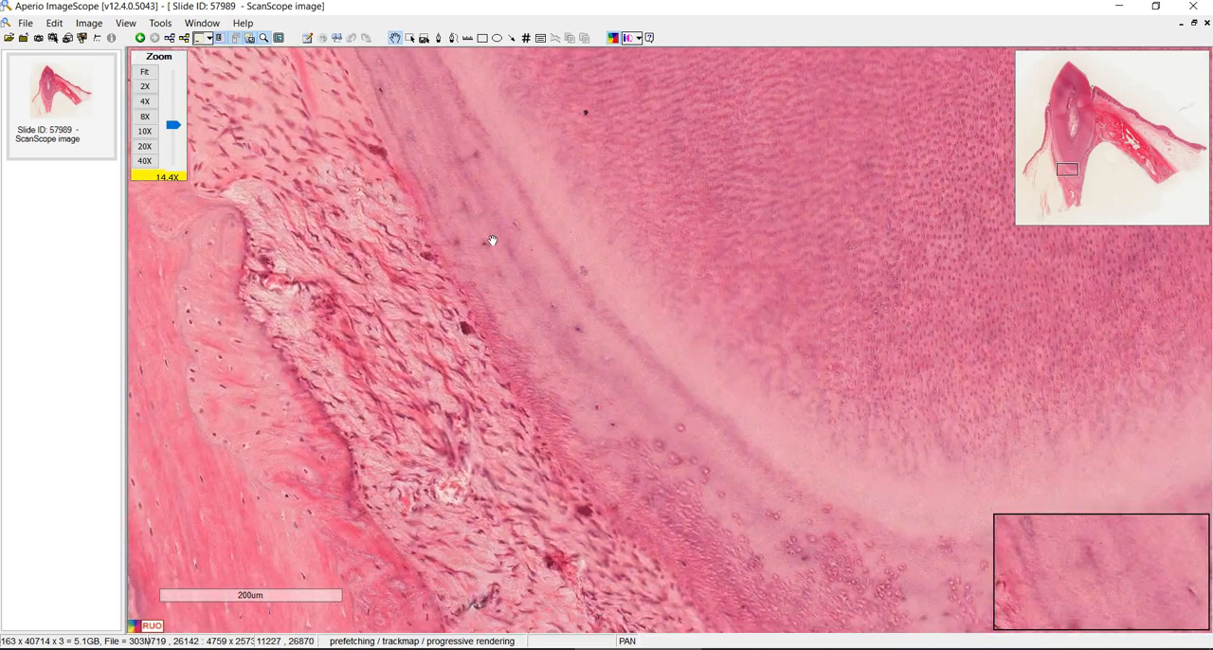
drag(491, 241, 553, 157)
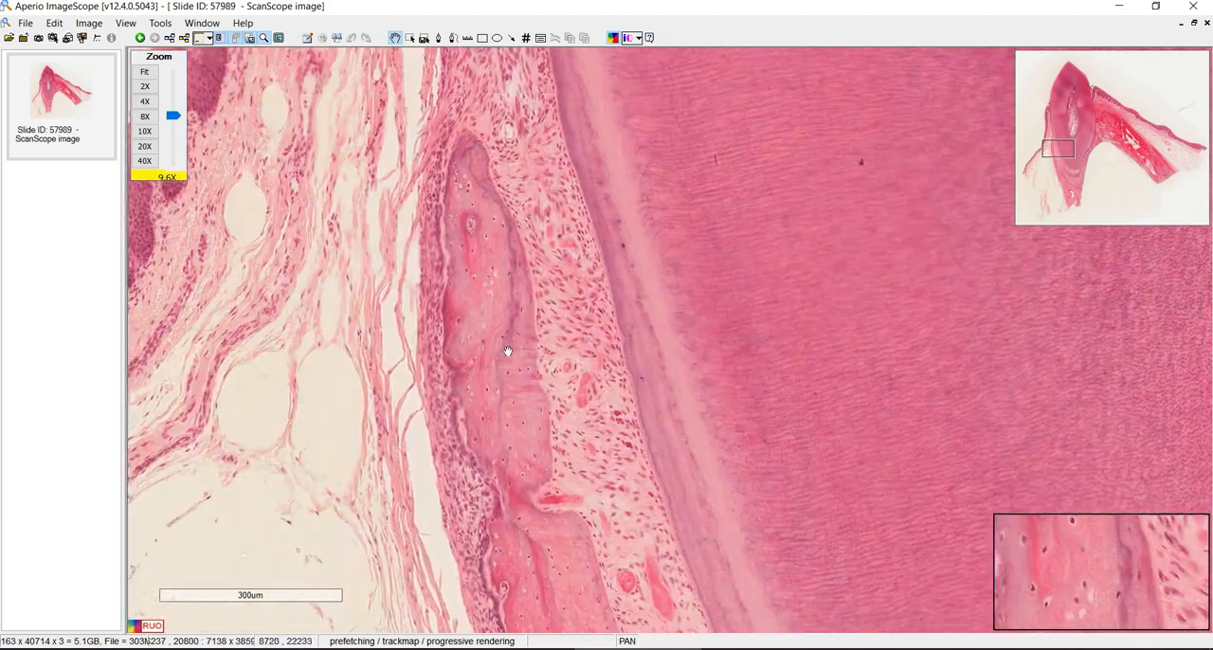
drag(507, 351, 440, 166)
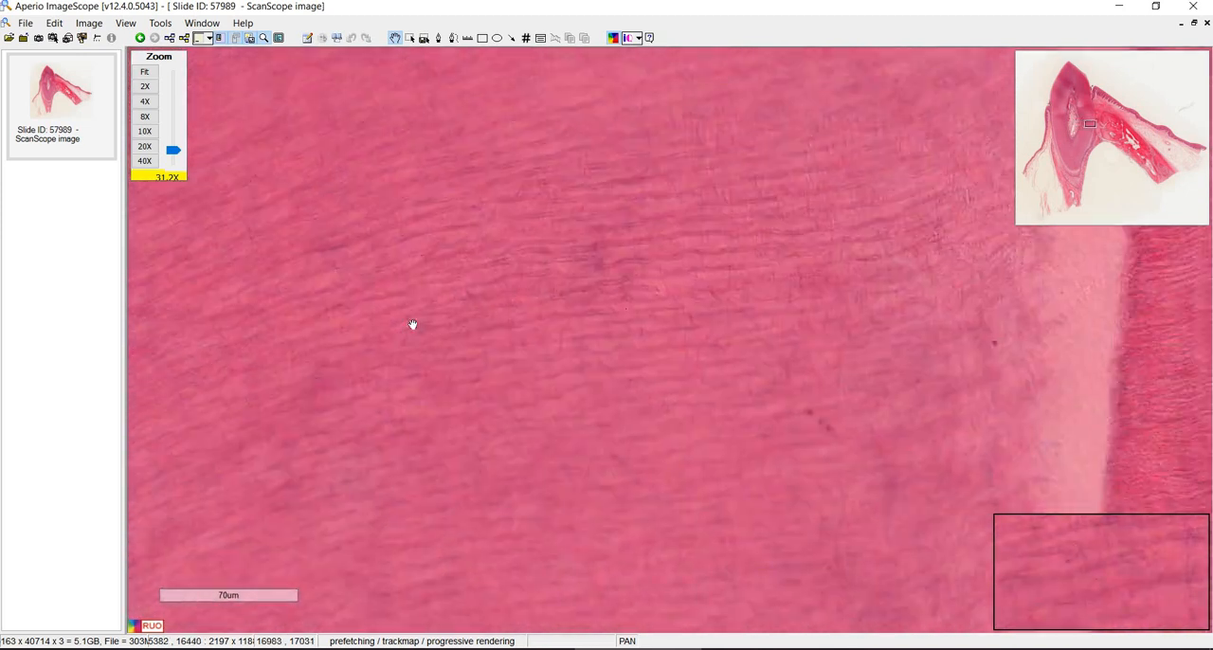
- Pan across cementum, ligament and alveolar bone, then below the root tip at 3.1X
drag(412, 325, 862, 351)
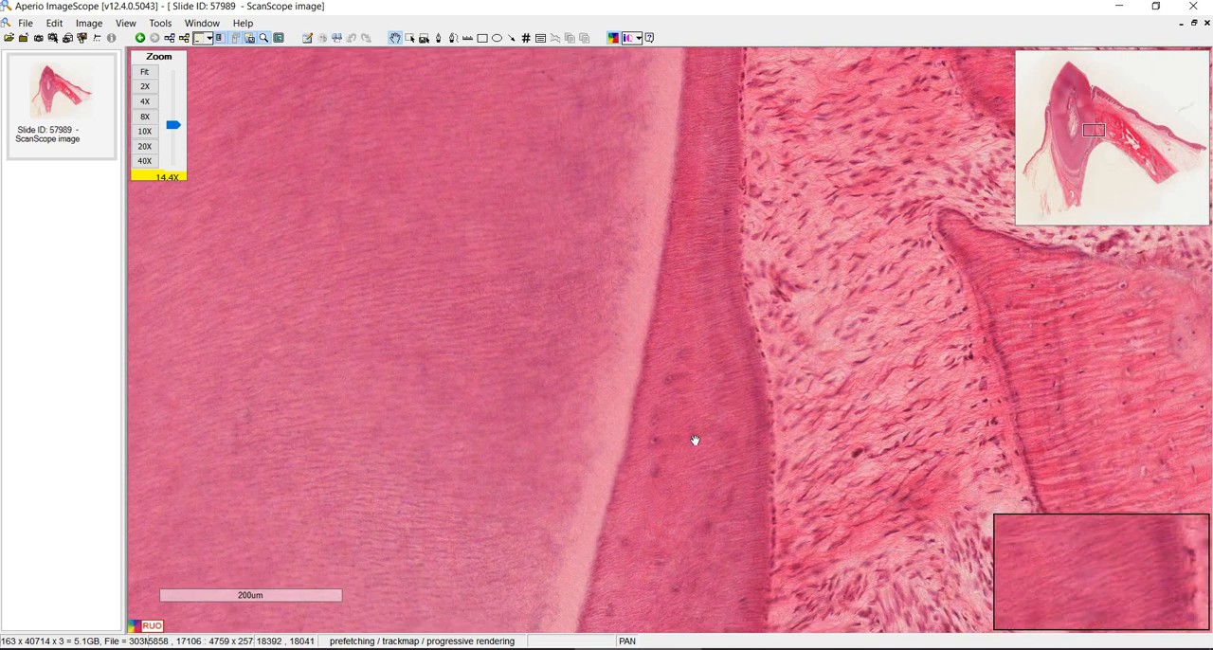
drag(694, 440, 711, 377)
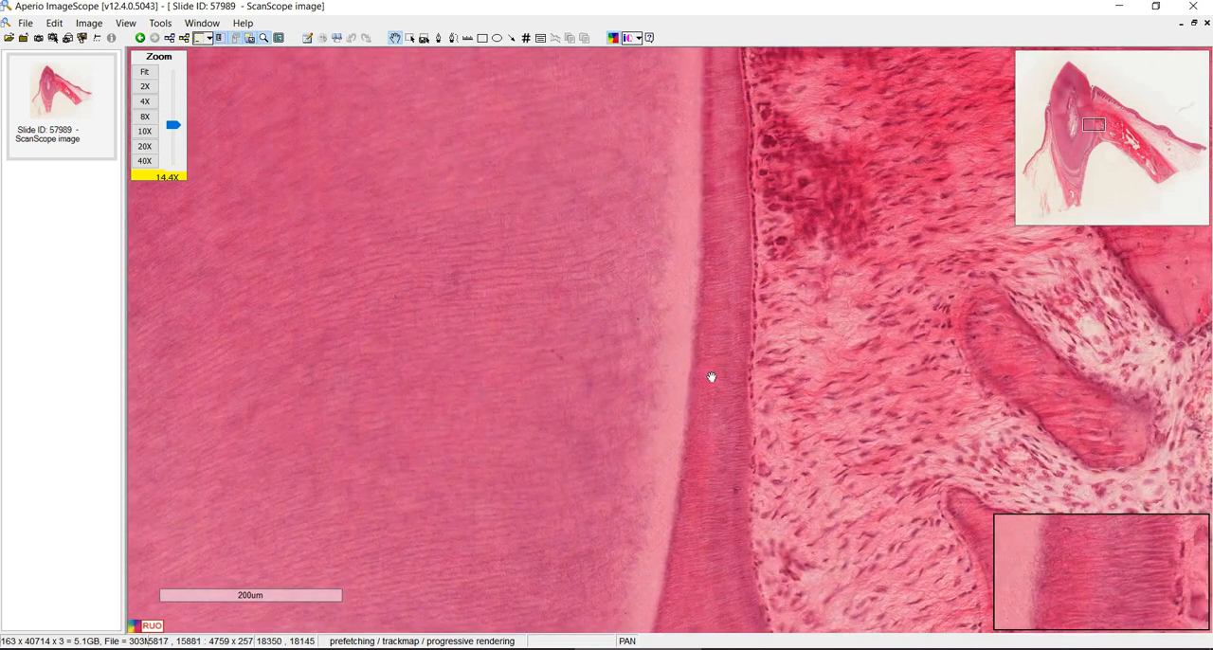
drag(710, 377, 715, 139)
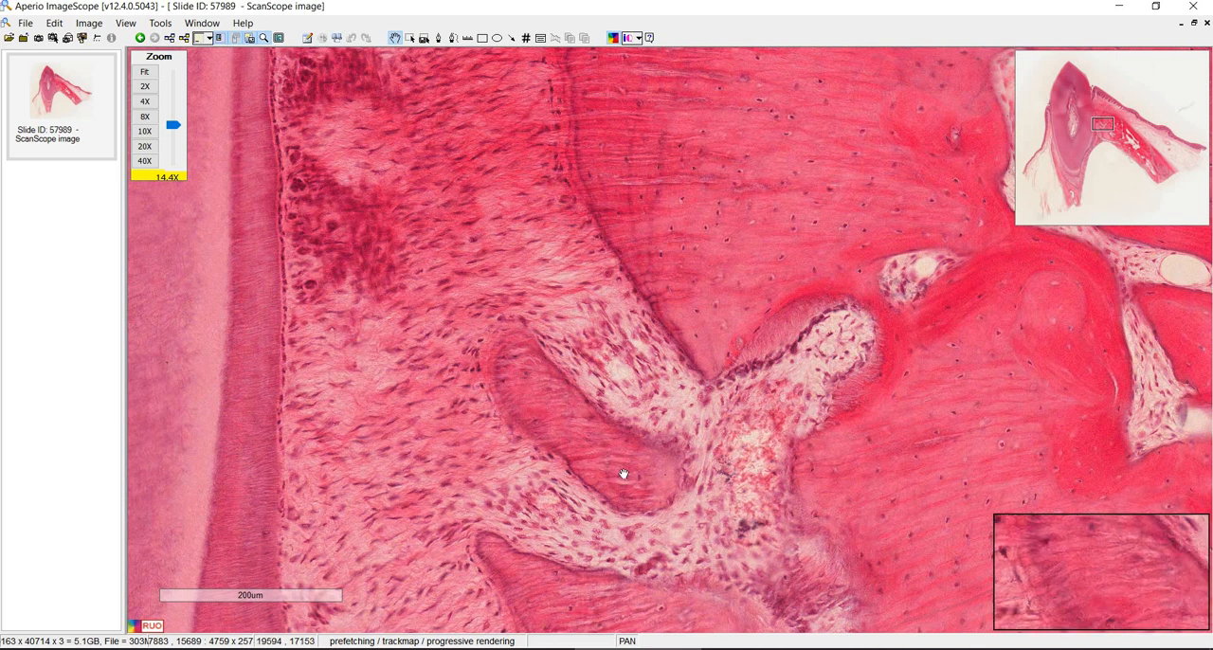
drag(623, 473, 553, 244)
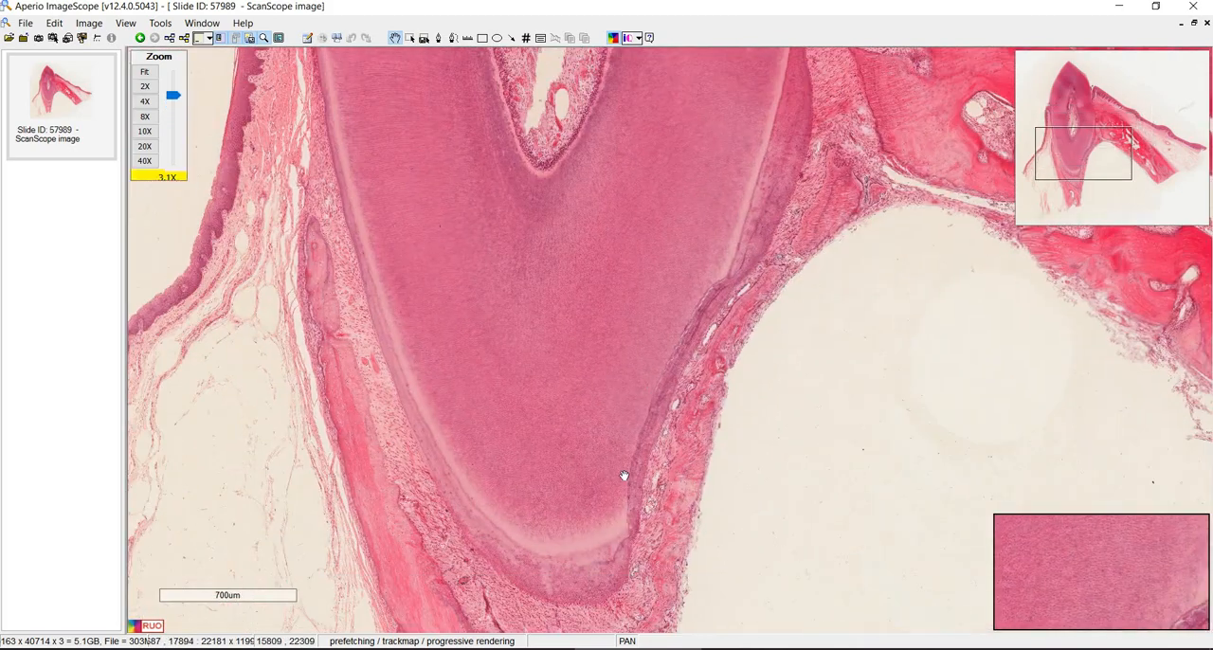
drag(624, 475, 636, 438)
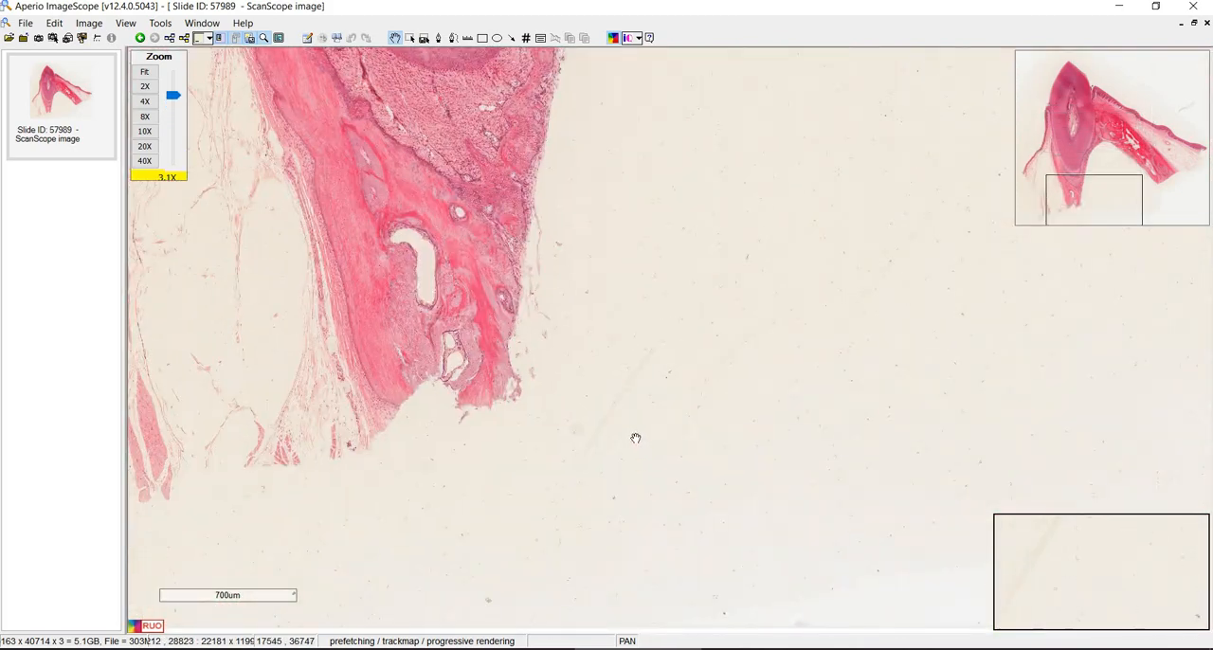